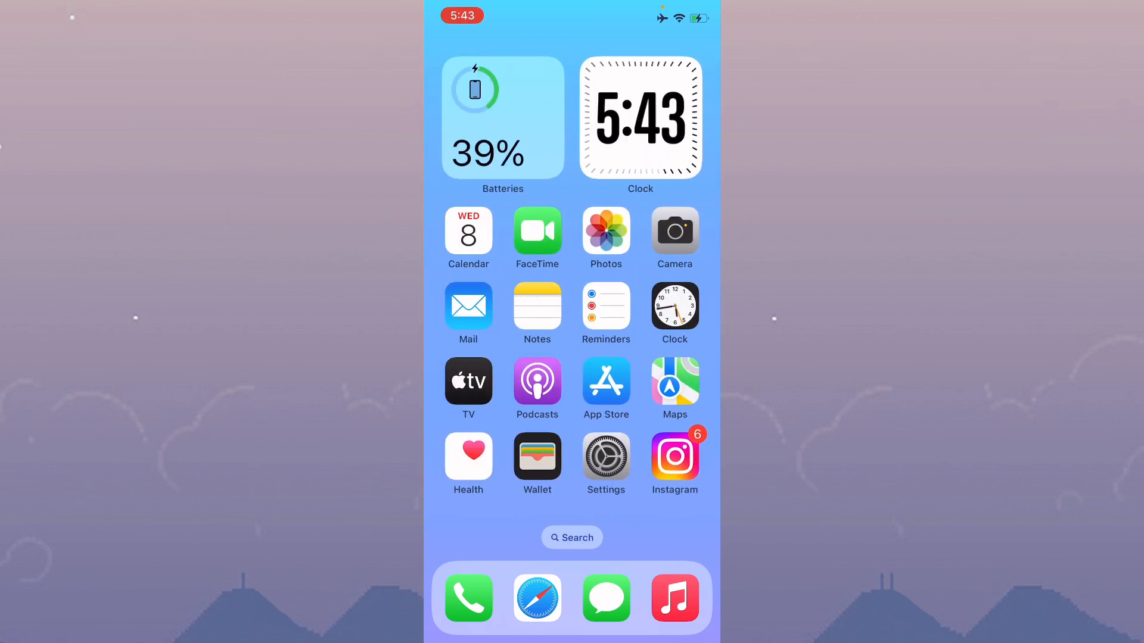
Step: Swipe through the Home Screen pages and launch the Settings app
scroll("left", 3)
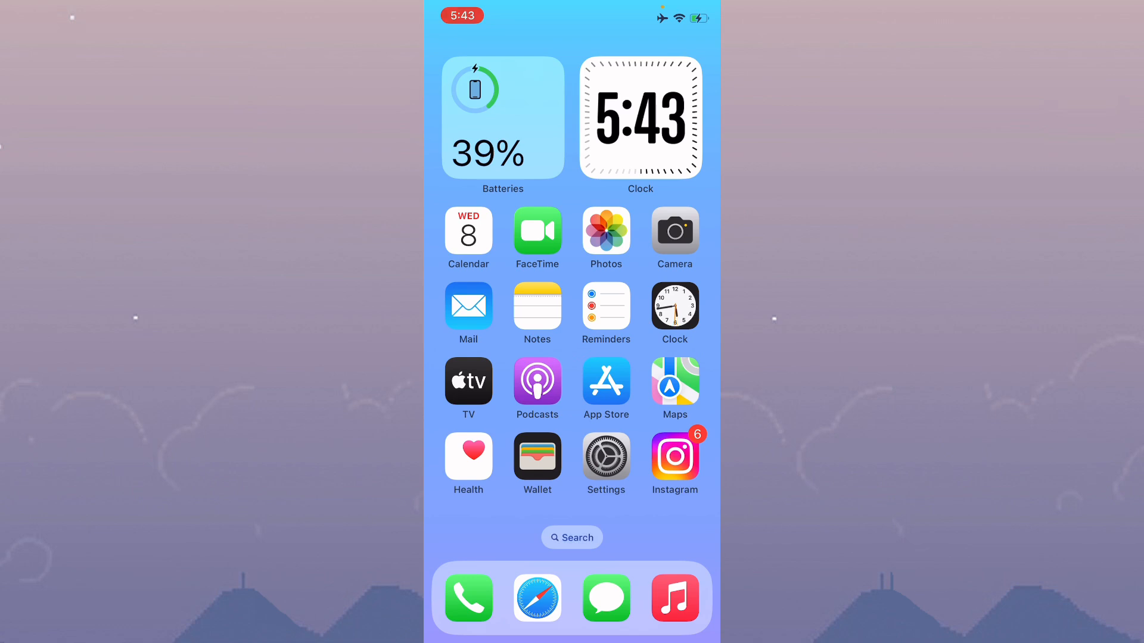
scroll("left", 3)
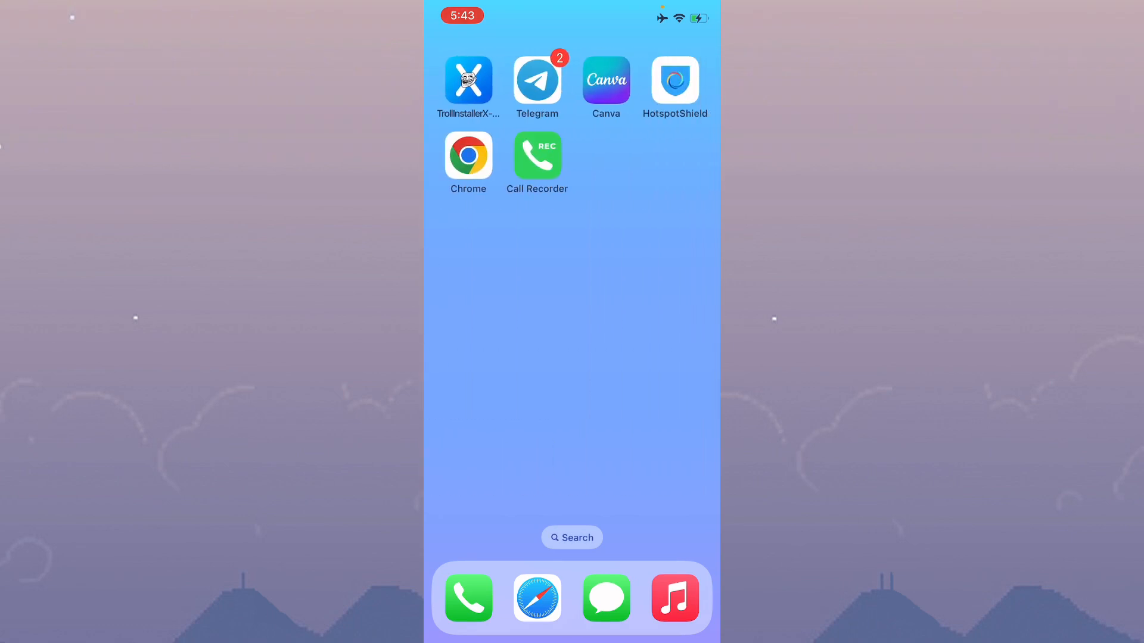
scroll("left", 3)
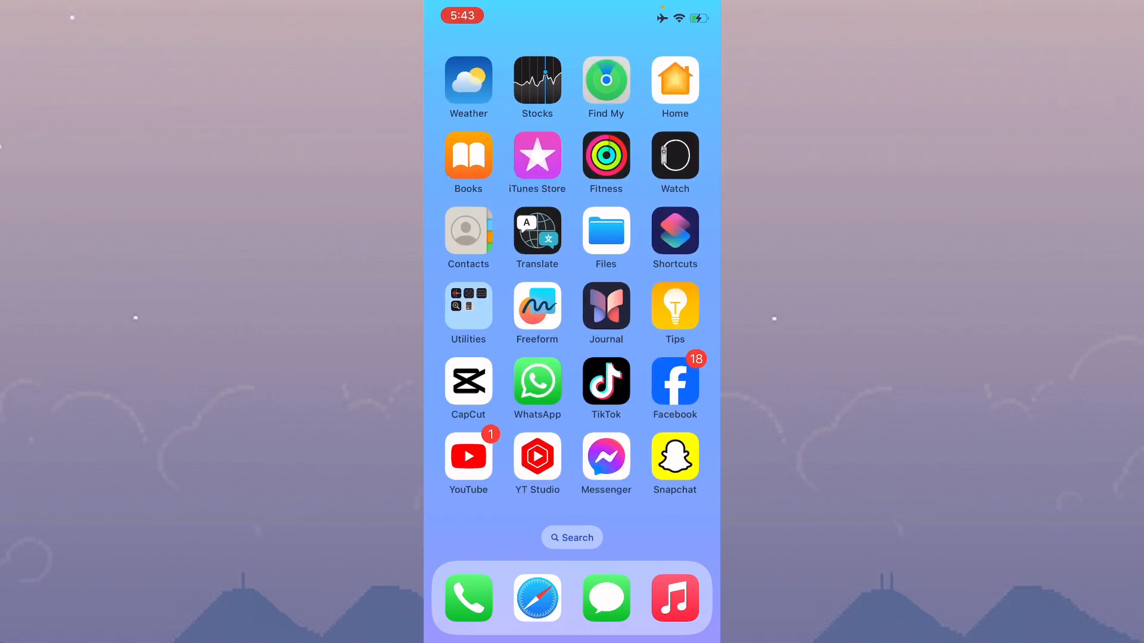
scroll("left", 3)
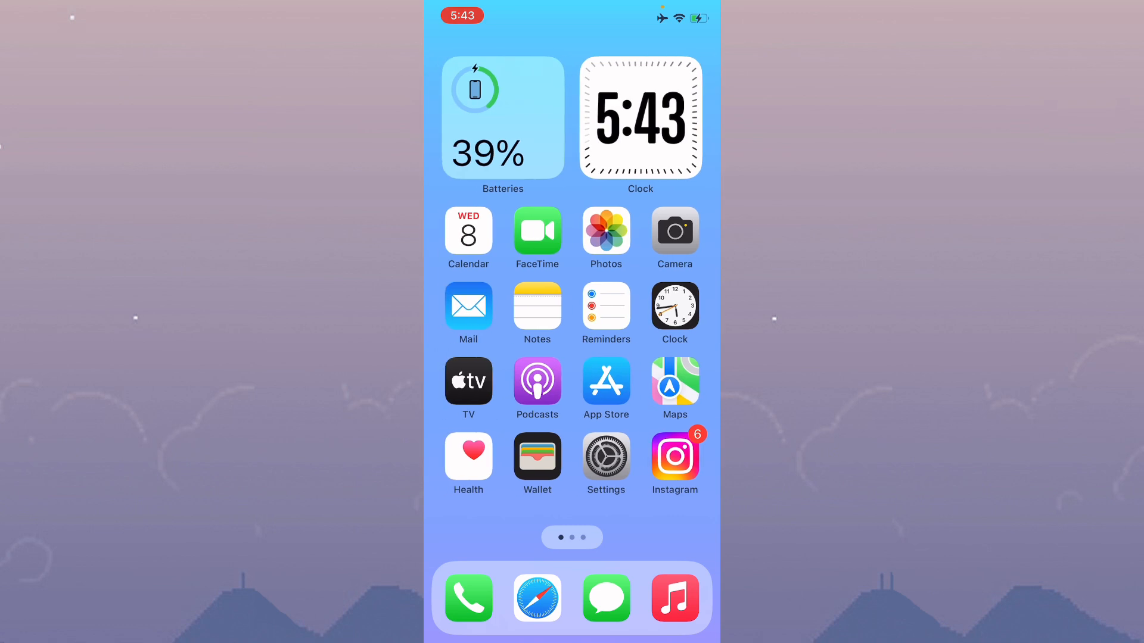
scroll("left", 3)
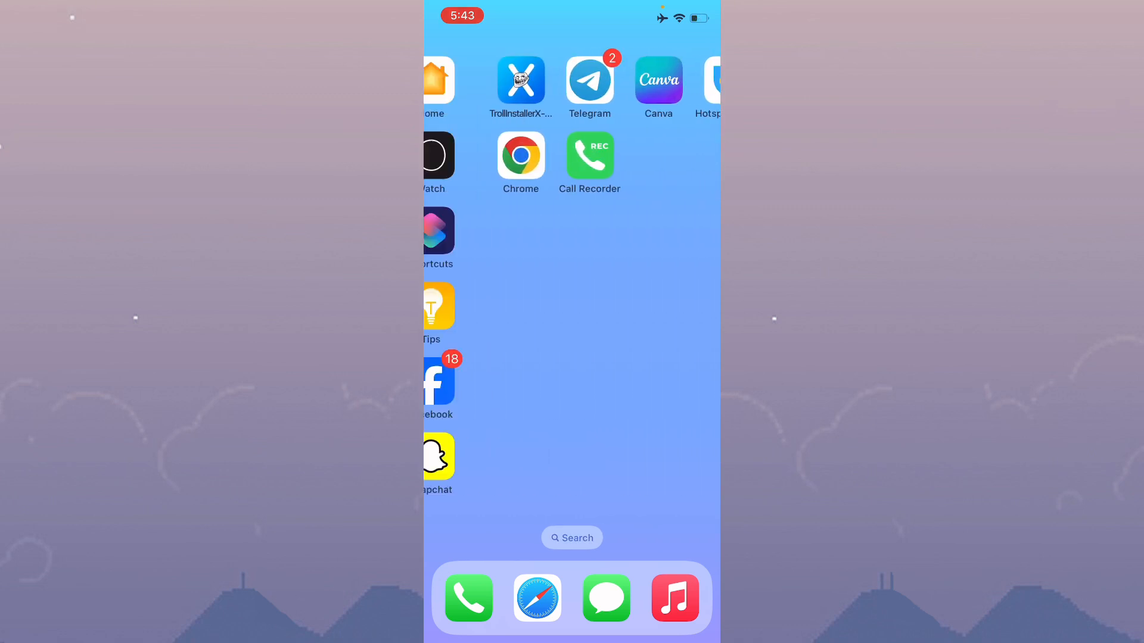
scroll("left", 3)
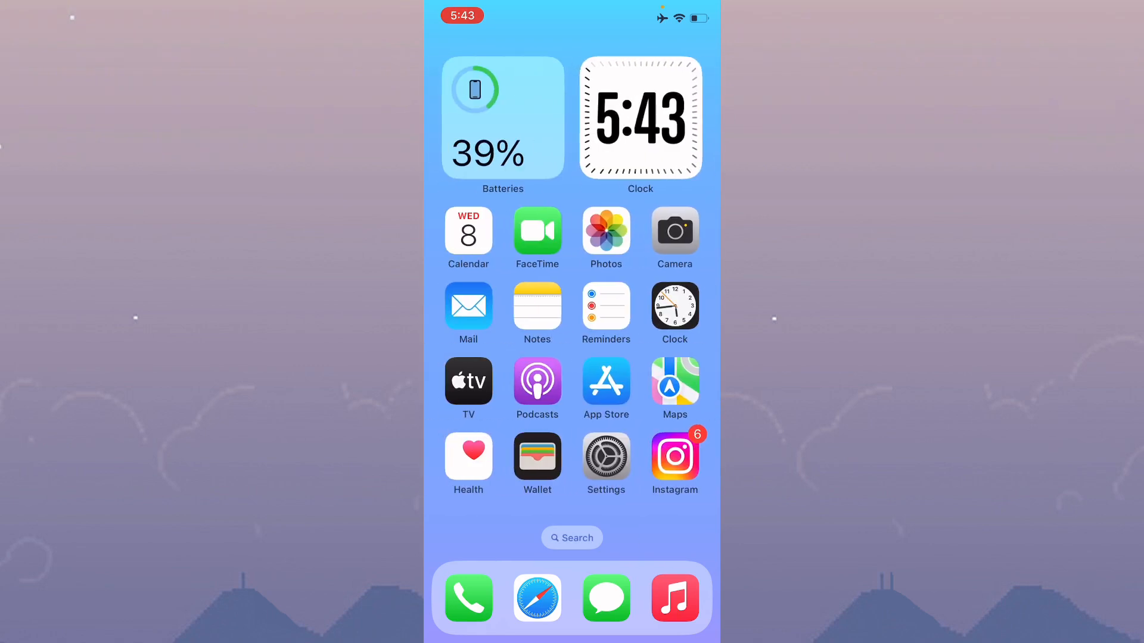
scroll("left", 3)
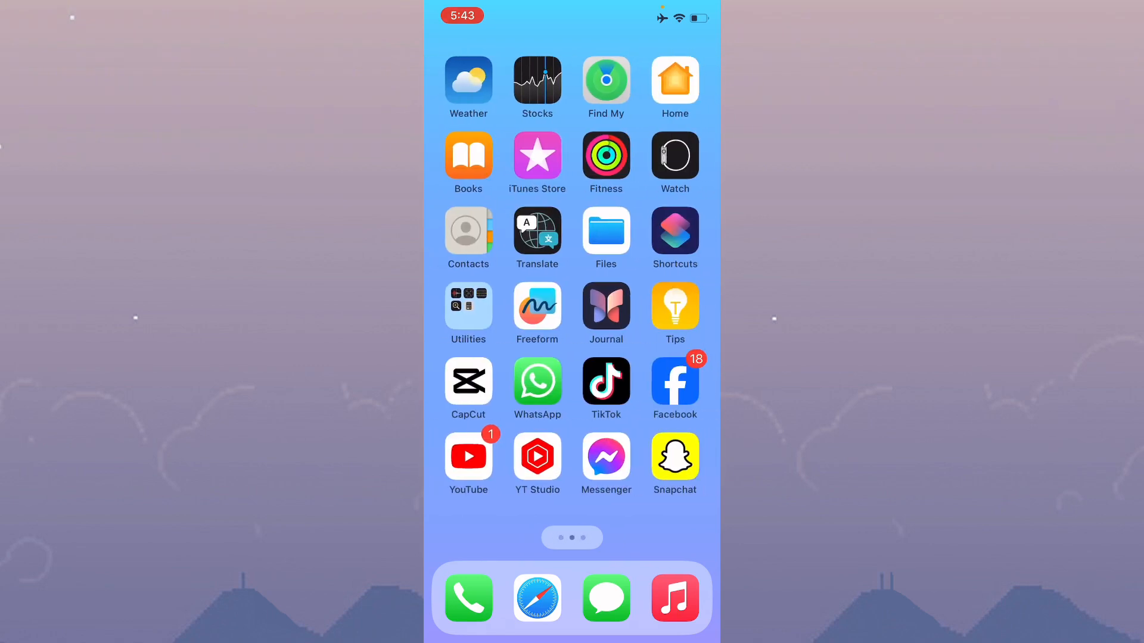
scroll("left", 3)
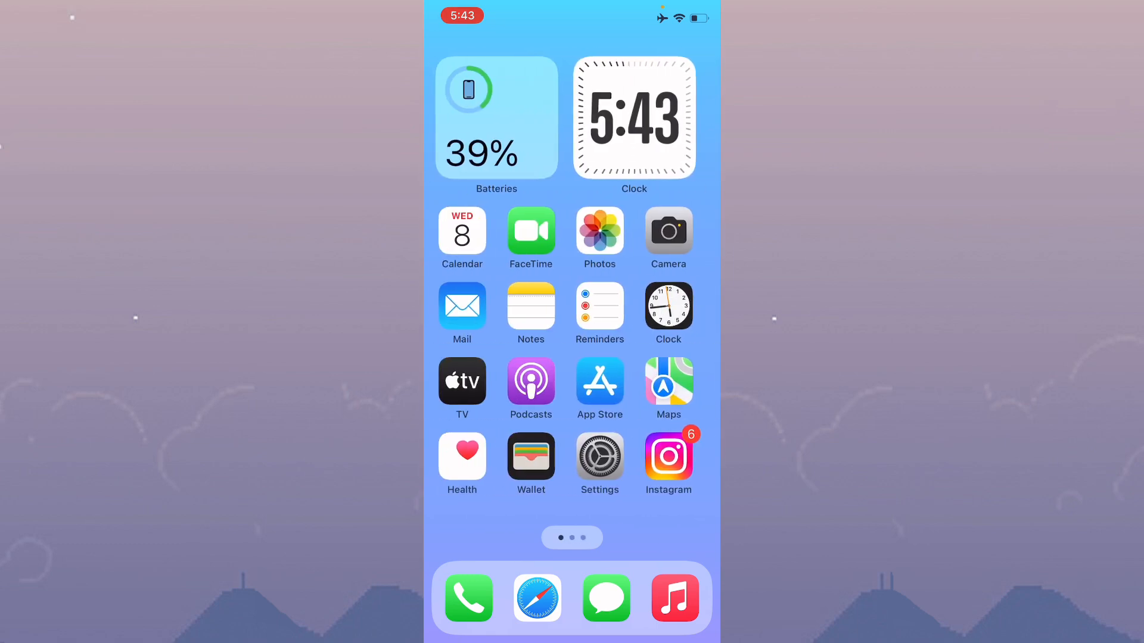
left_click(599, 455)
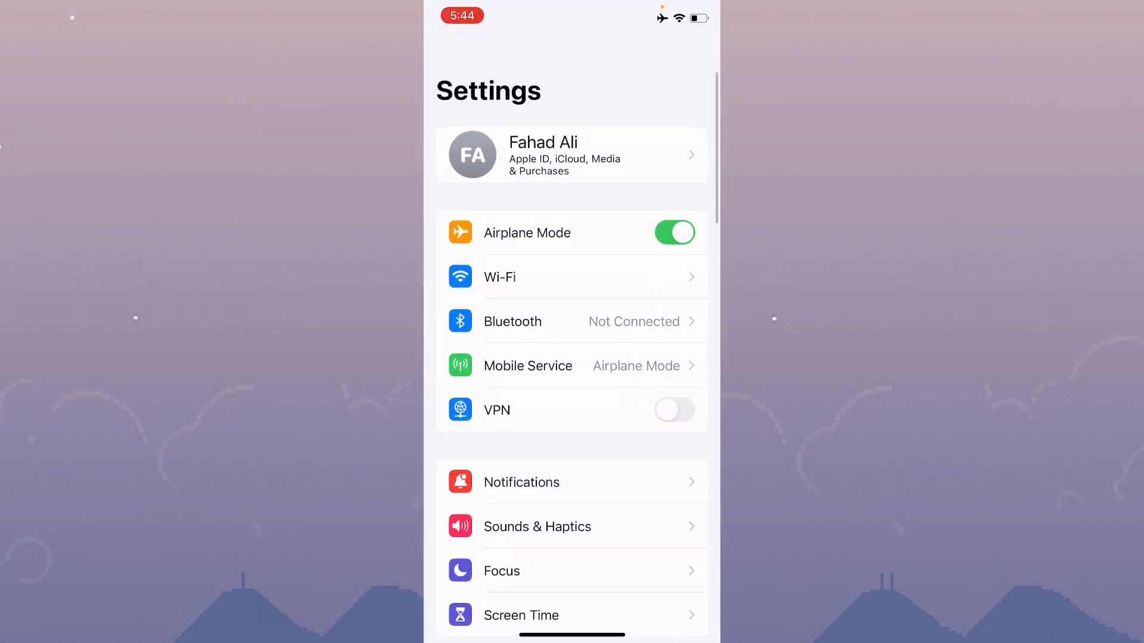
Step: Visit the Transfer or Reset iPhone page, then return to General
scroll("down", 3)
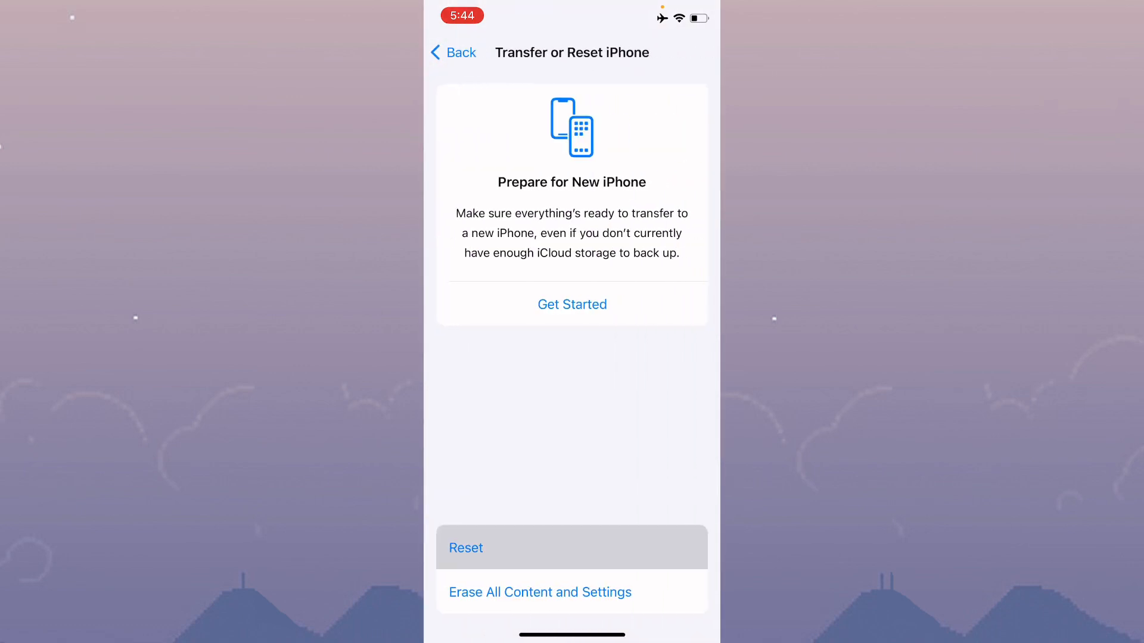
left_click(465, 548)
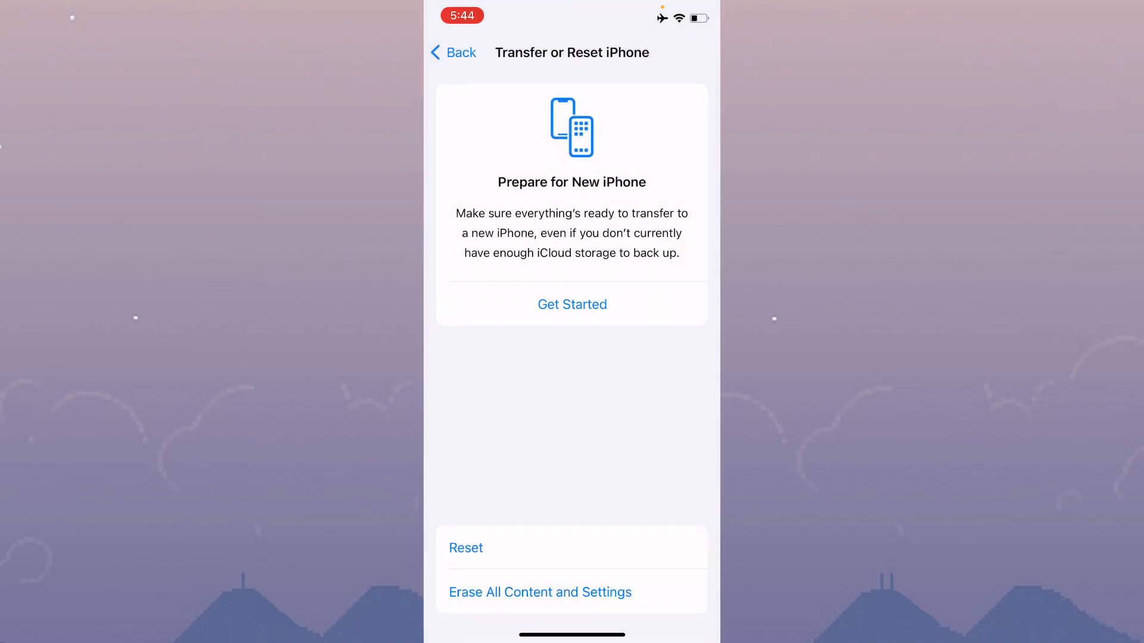
left_click(452, 52)
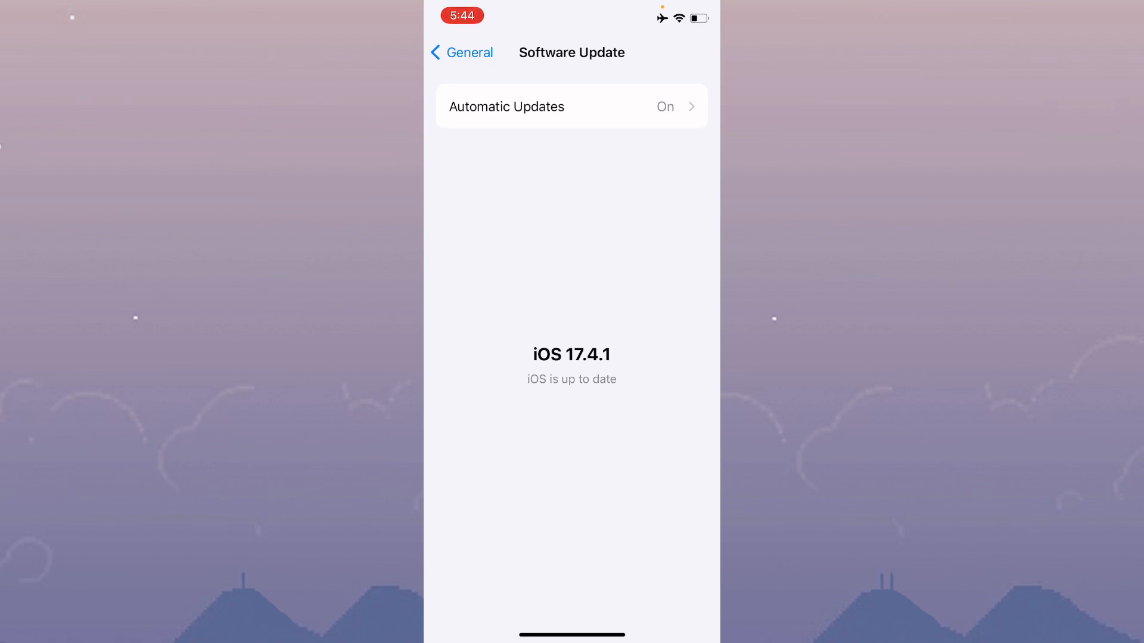
Step: Go back from Software Update to leave Settings for the Home Screen
left_click(461, 53)
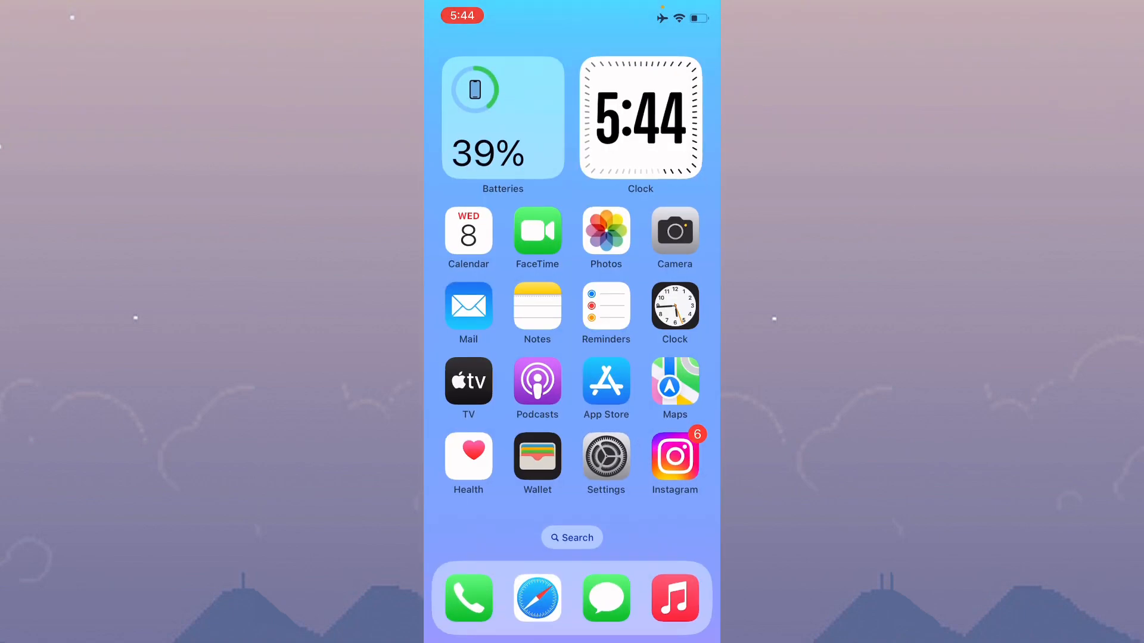
scroll("left", 3)
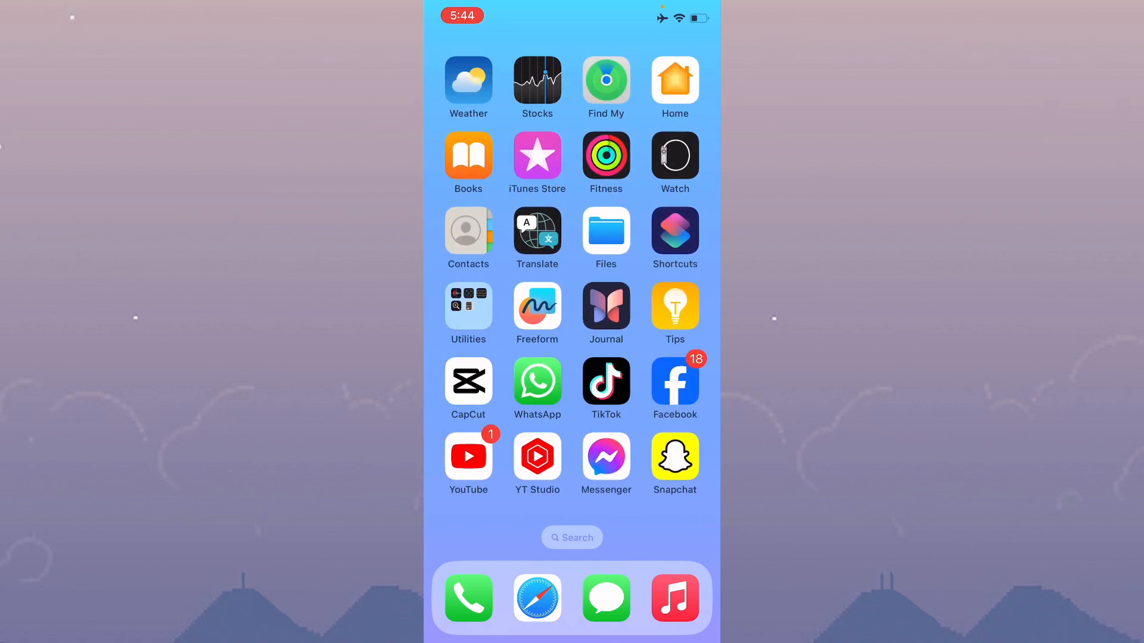
scroll("left", 3)
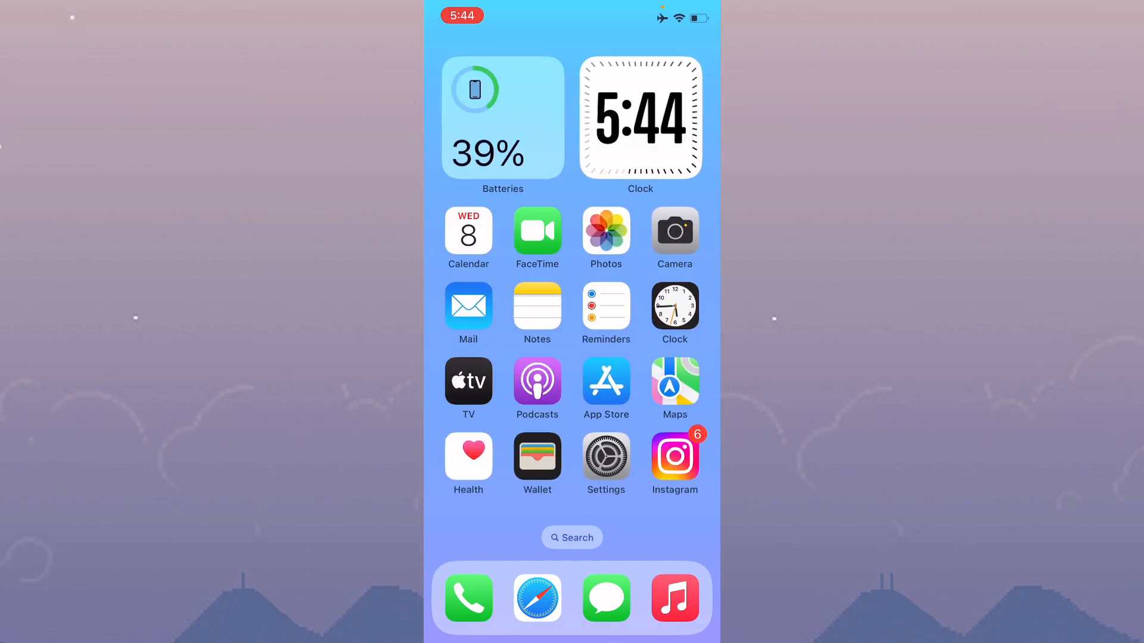